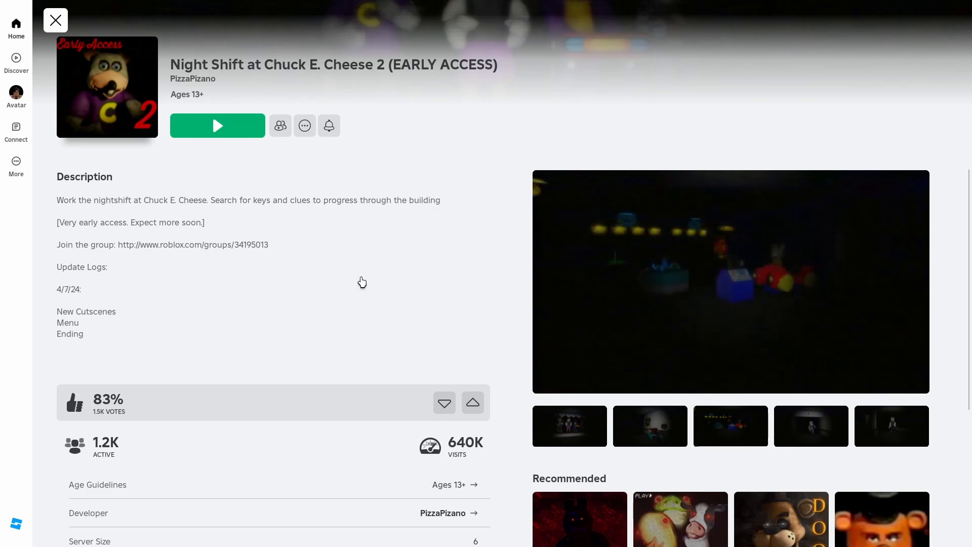
Start Night Shift at Chuck E. Cheese 2 from the game's Play button.
{"action": "left_click", "coordinate": [217, 125]}
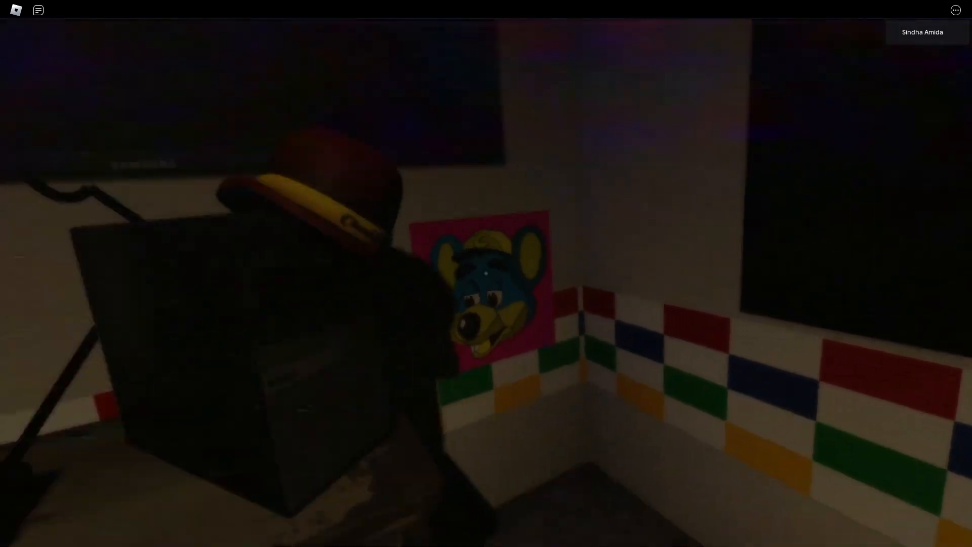
{"action": "mouse_move", "coordinate": [486, 273]}
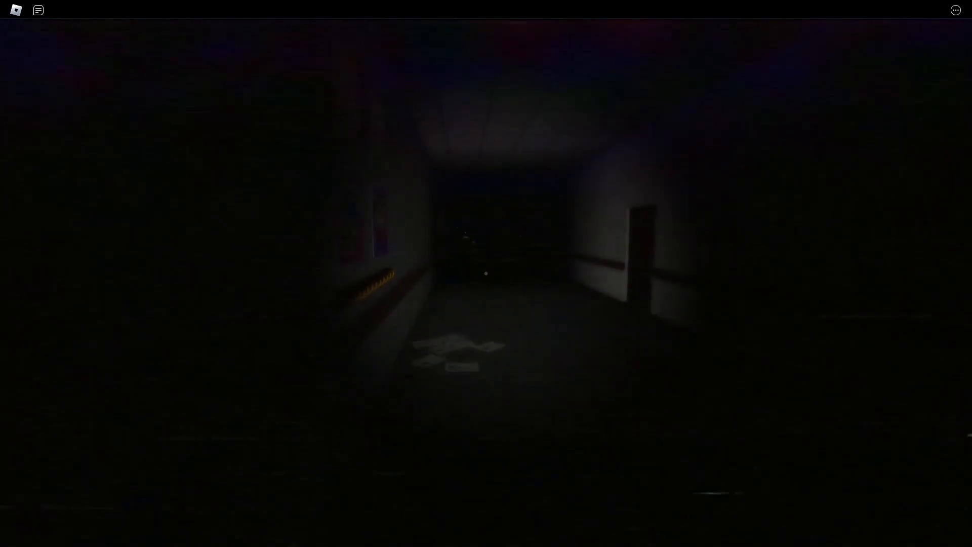
{"action": "mouse_move", "coordinate": [486, 273]}
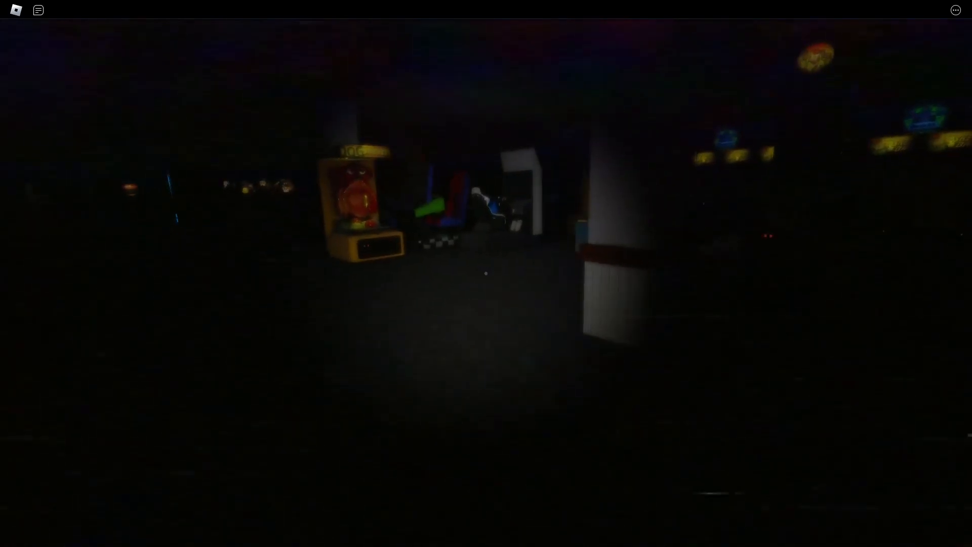
{"action": "mouse_move", "coordinate": [486, 274]}
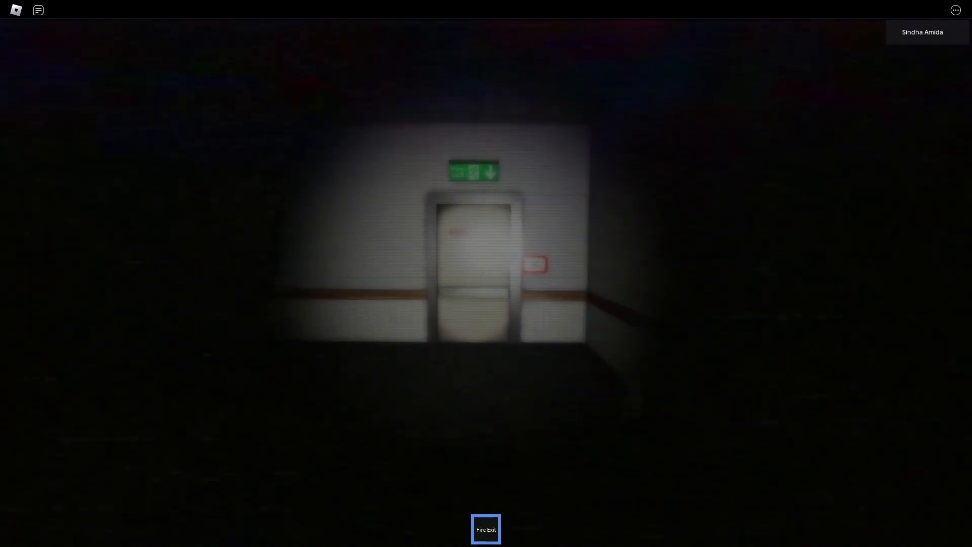
Go through the Fire Exit door onto the dark sidewalk under the streetlamp.
{"action": "left_click", "coordinate": [486, 530]}
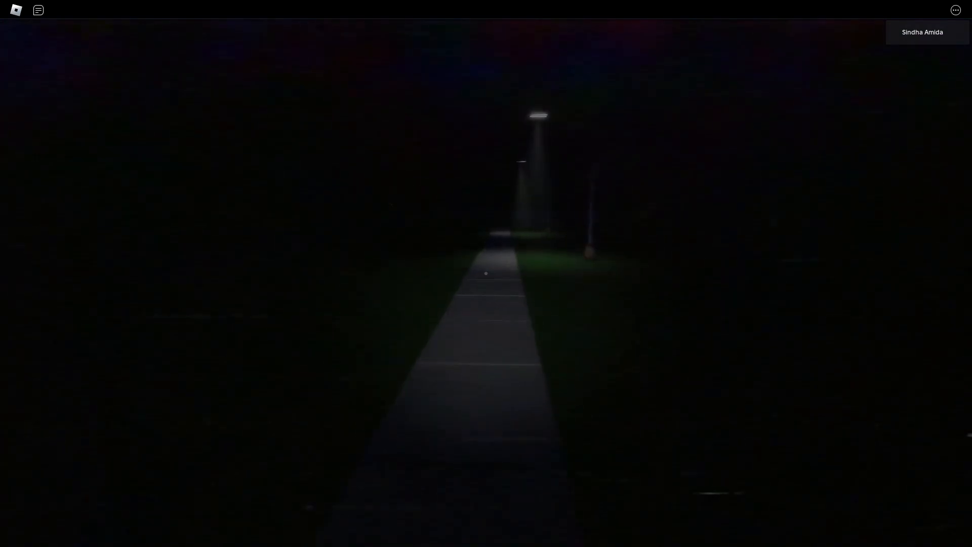